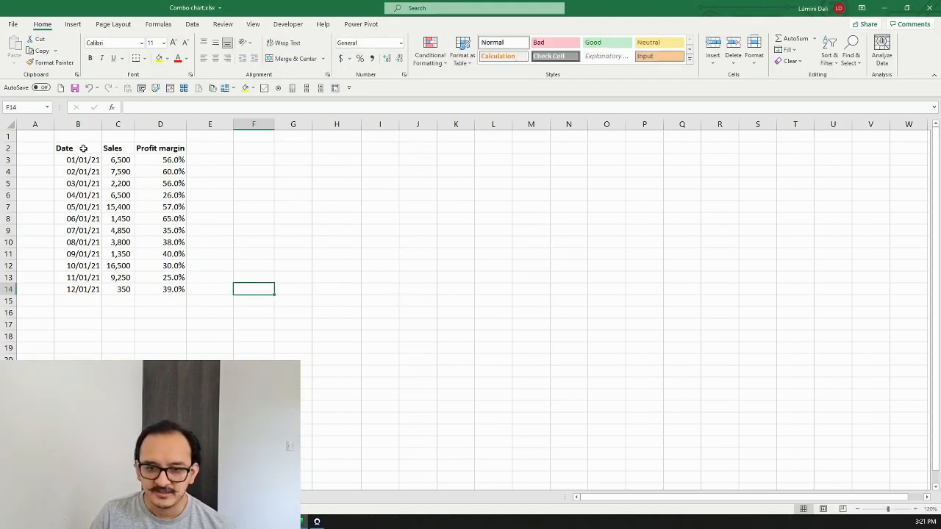
Step: Point out the Date and Profit margin column headers of the data table
left_click_drag(77, 147, 173, 276)
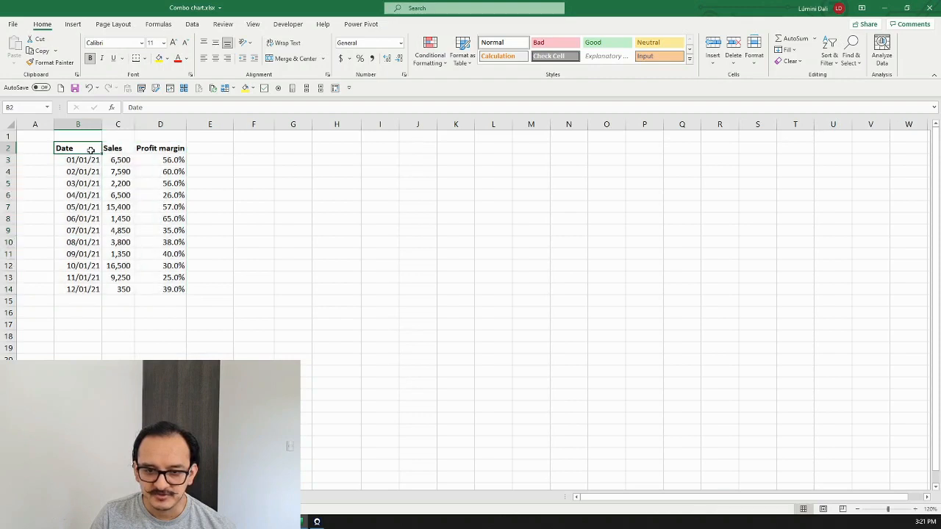
left_click(159, 147)
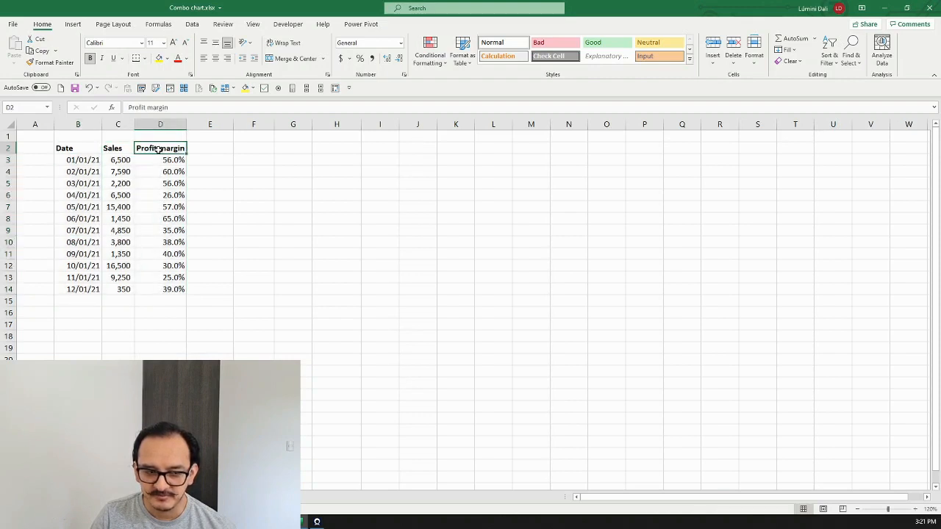
left_click(76, 147)
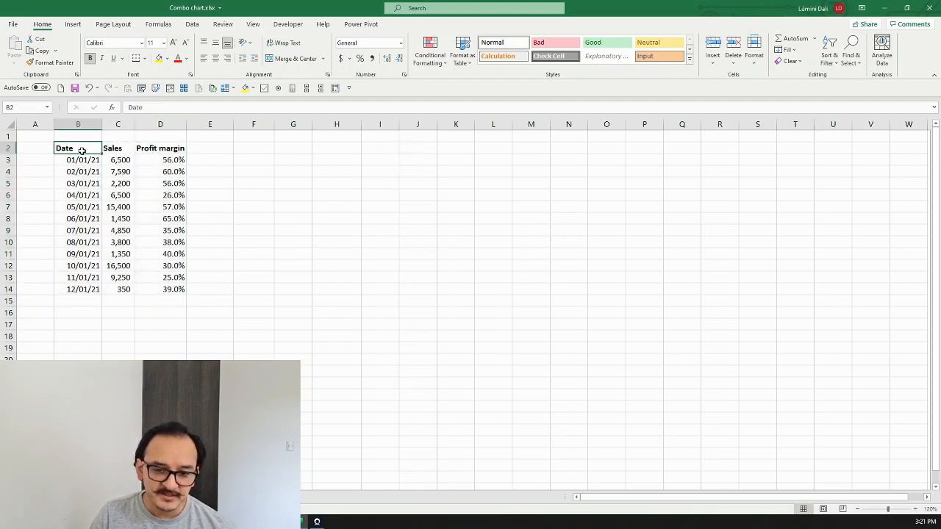
left_click(82, 289)
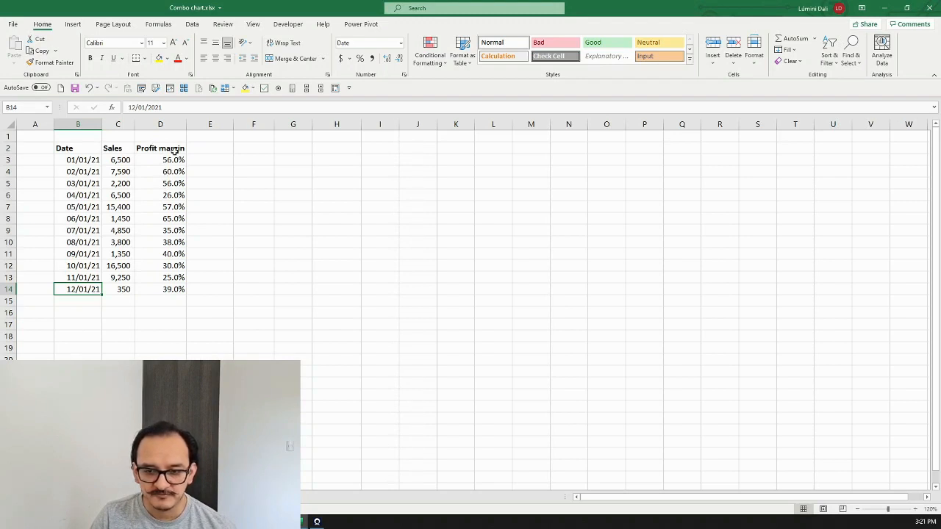
mouse_move(132, 153)
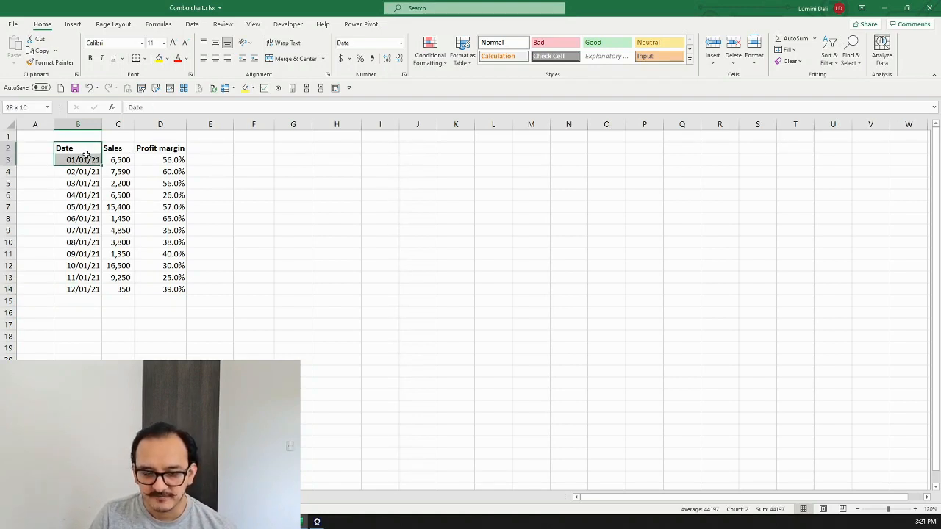
Step: Select the whole Date, Sales and Profit margin table and bring up the column chart choices
left_click_drag(83, 158, 174, 277)
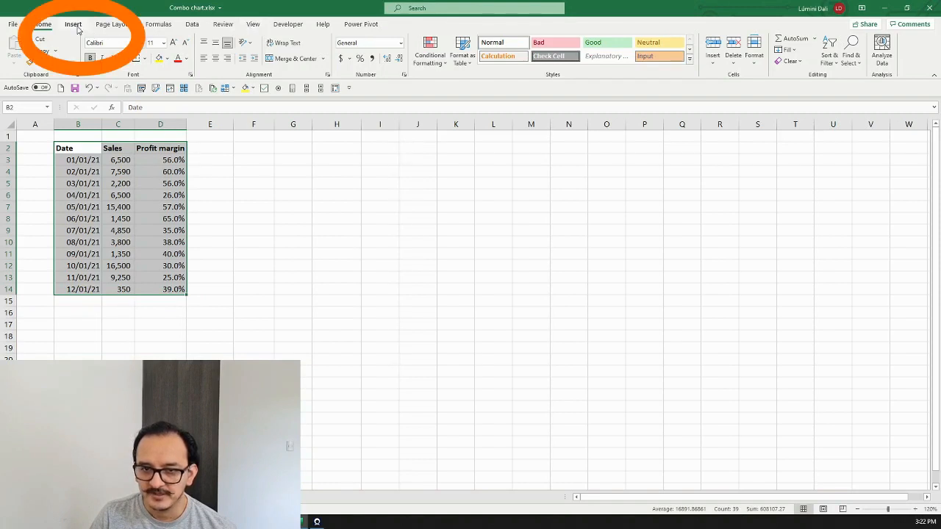
left_click(73, 23)
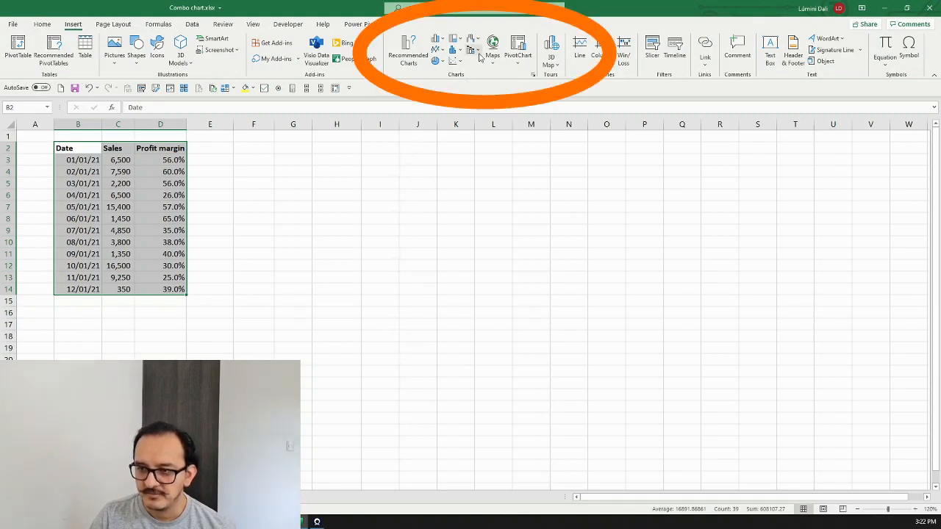
mouse_move(473, 51)
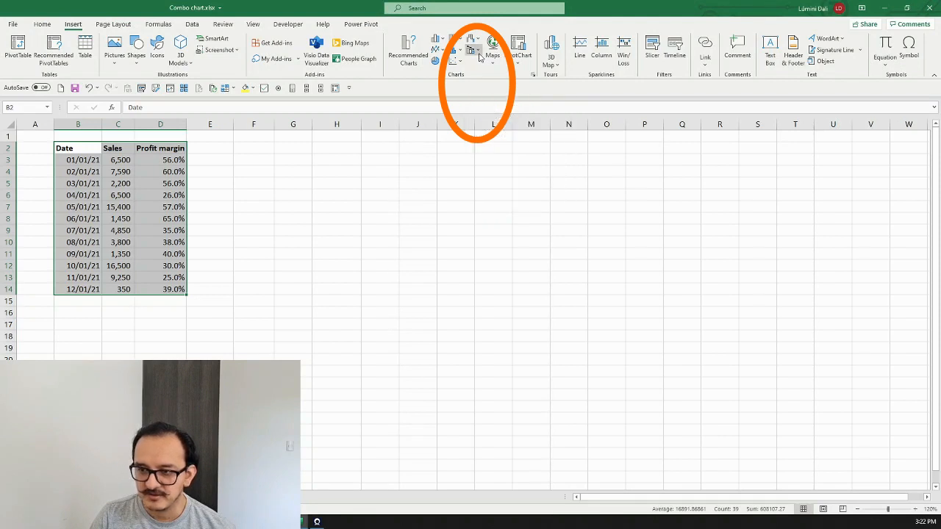
left_click(473, 50)
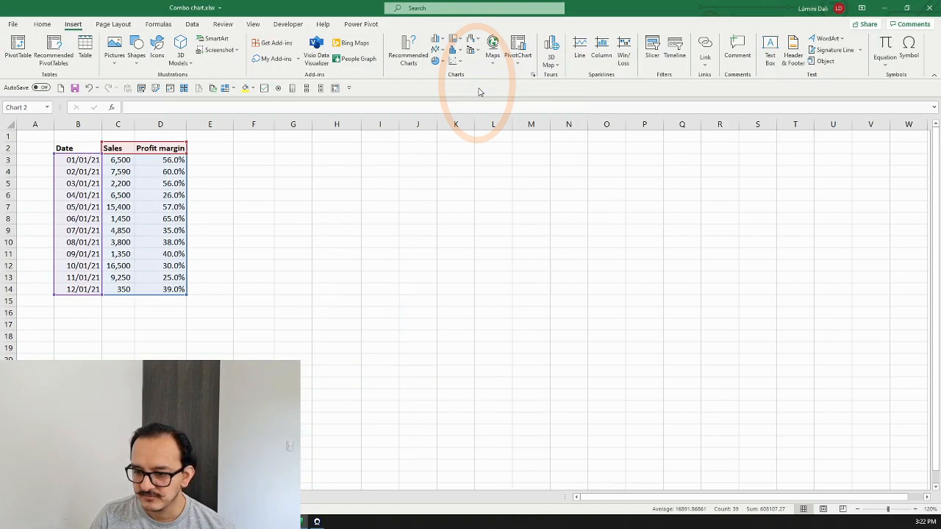
Step: Insert a clustered column chart of Sales and Profit margin by date
left_click(471, 56)
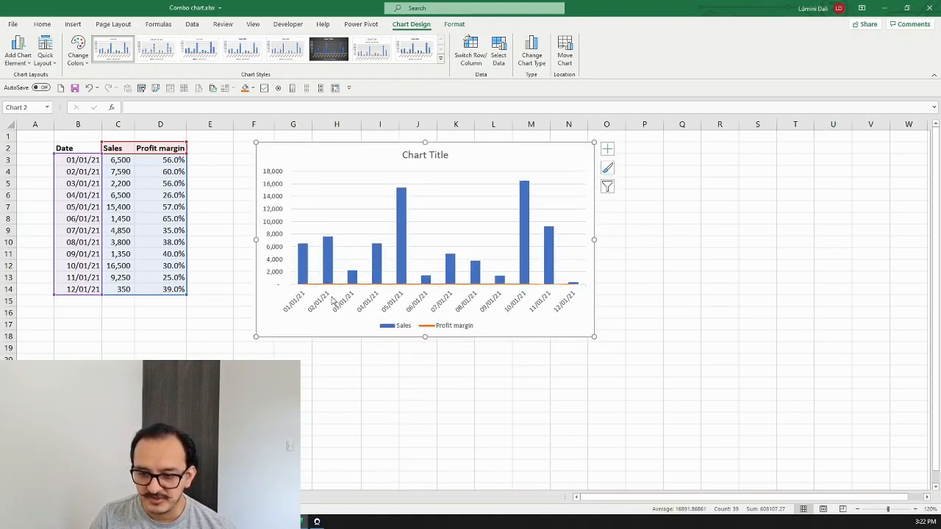
mouse_move(332, 287)
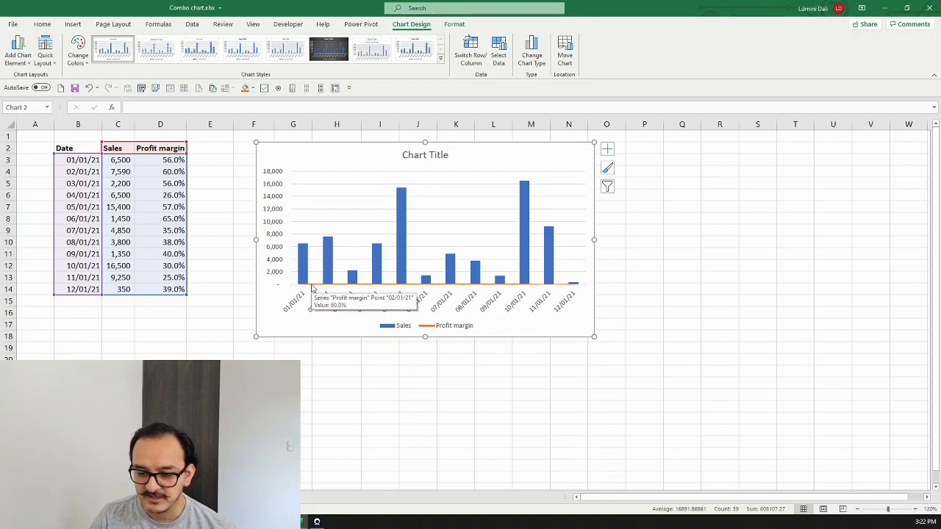
mouse_move(345, 287)
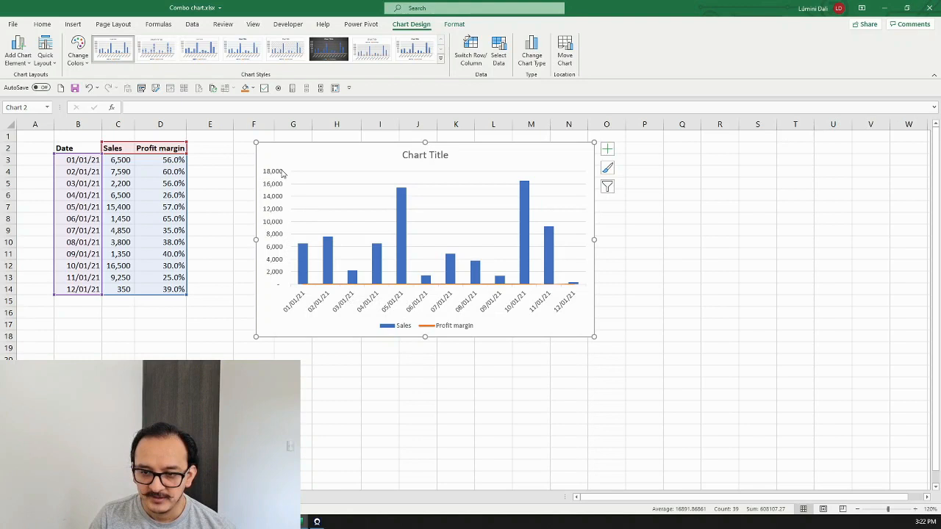
mouse_move(286, 277)
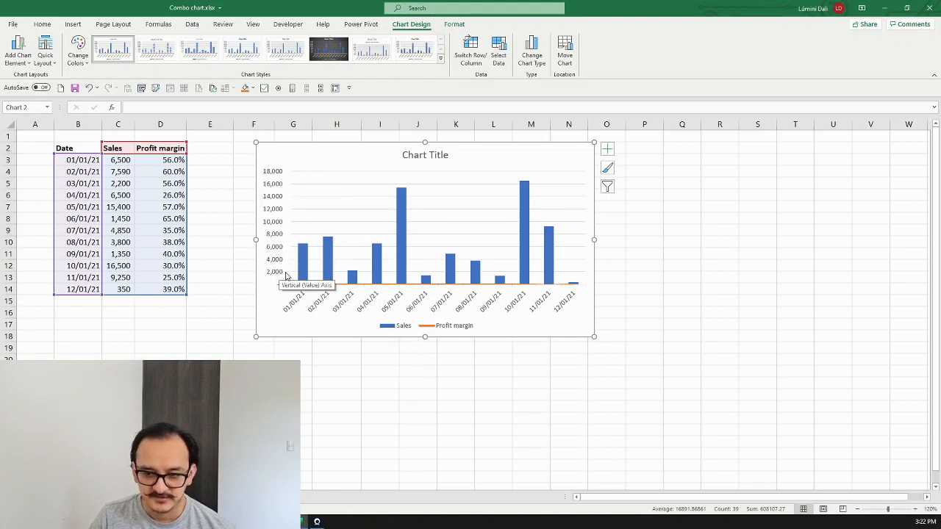
mouse_move(316, 291)
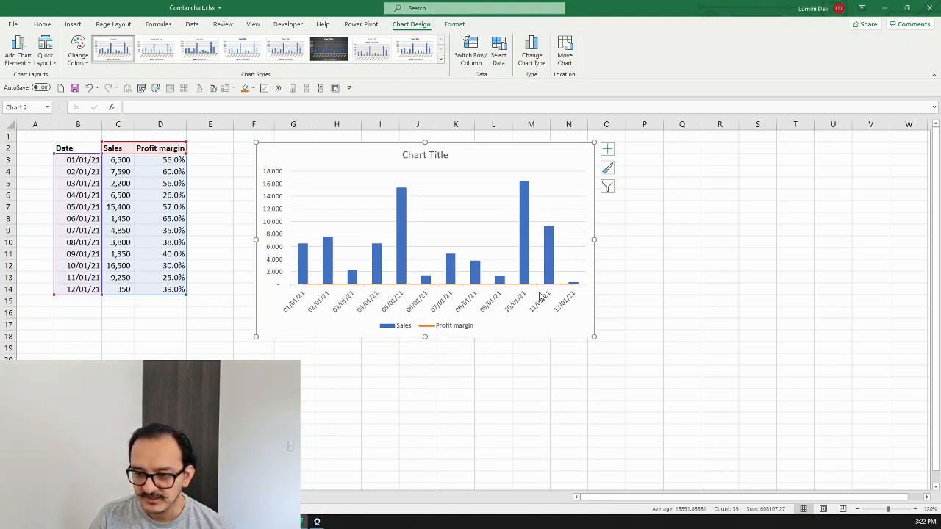
mouse_move(588, 169)
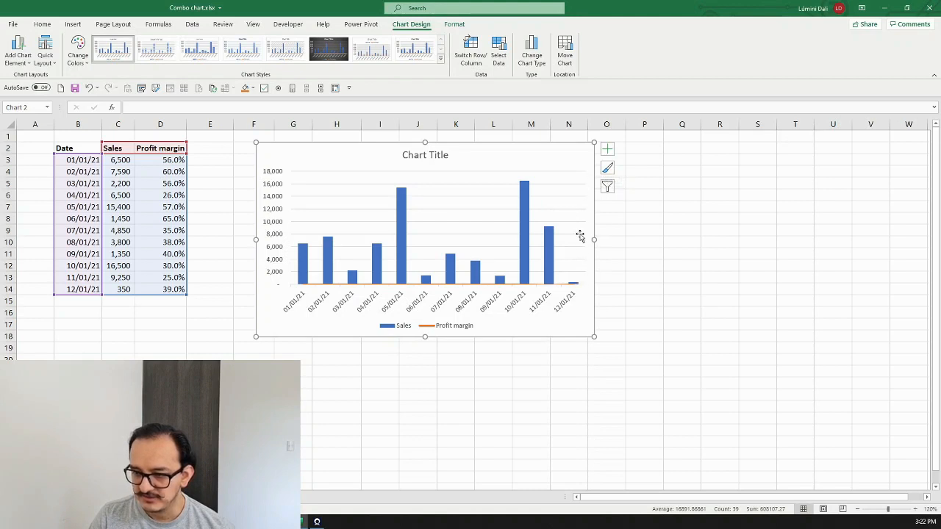
mouse_move(576, 185)
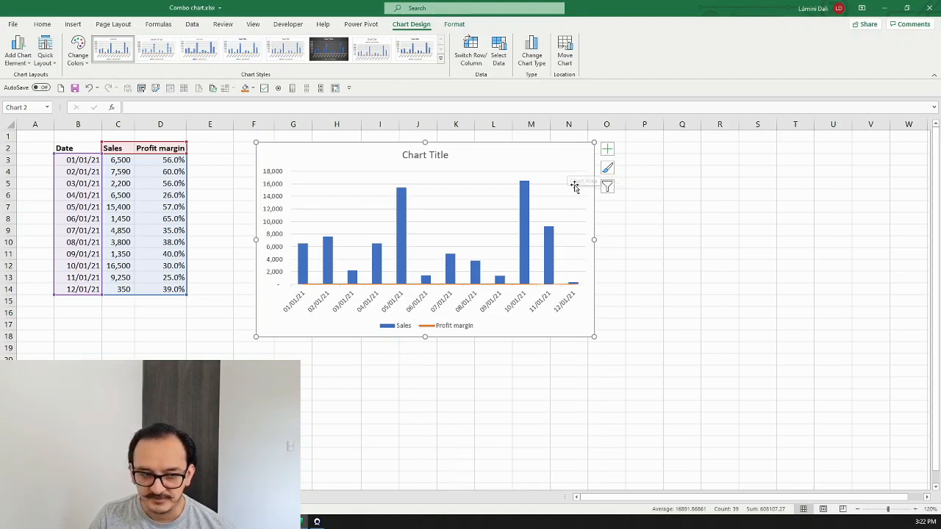
mouse_move(581, 211)
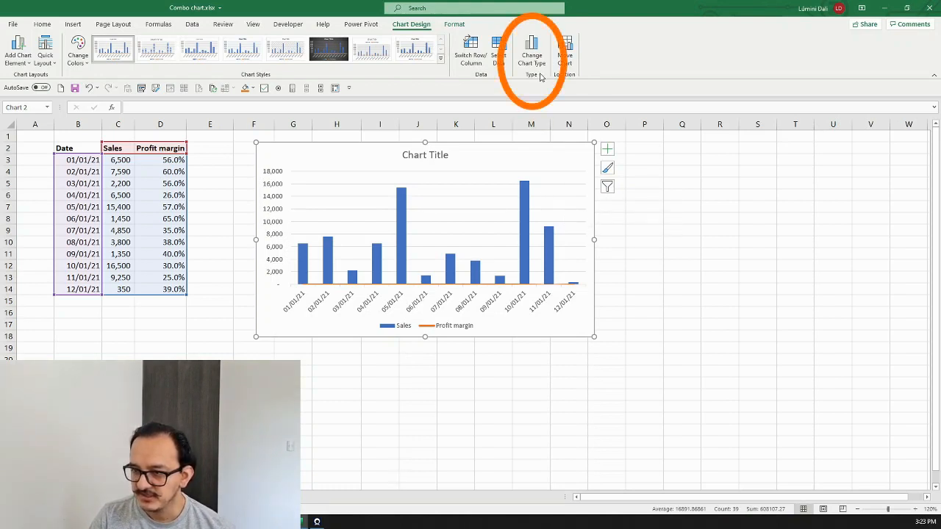
mouse_move(530, 47)
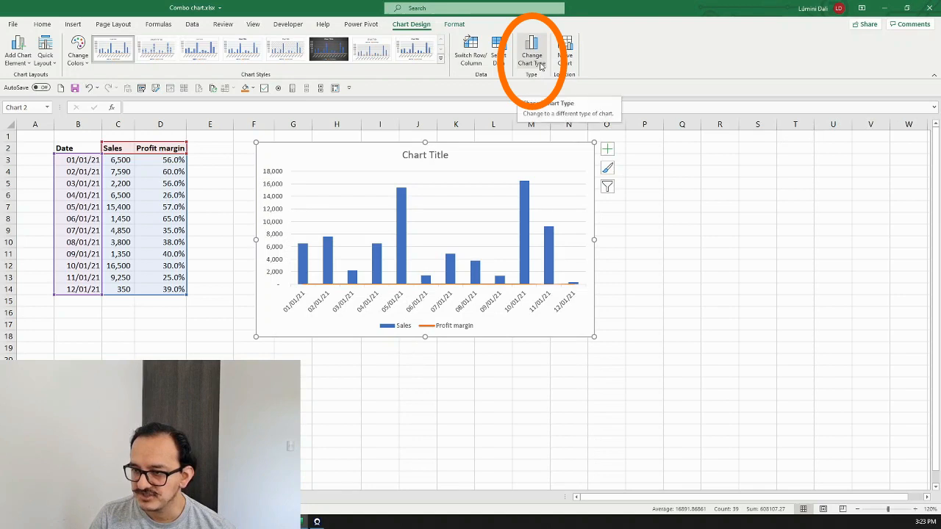
Step: Change to a combo chart with Sales columns and the Profit margin line on the secondary axis
left_click(531, 52)
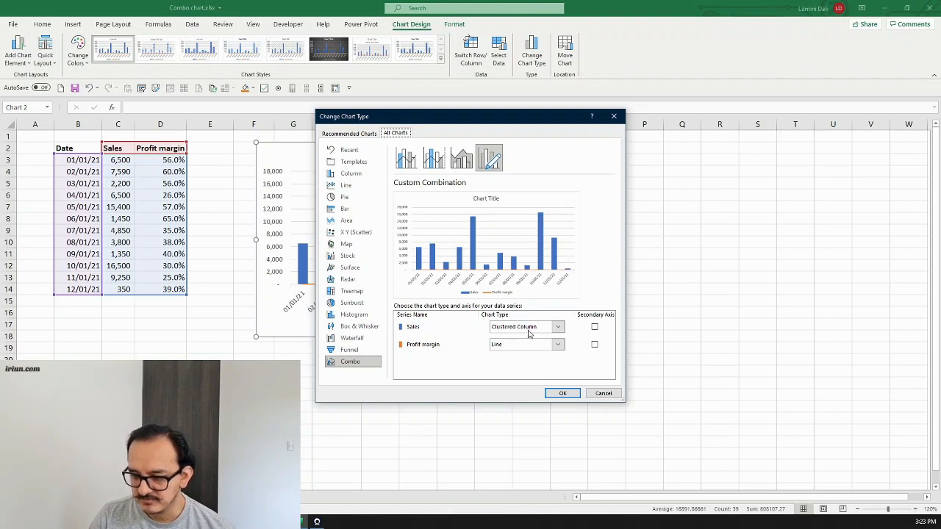
mouse_move(444, 357)
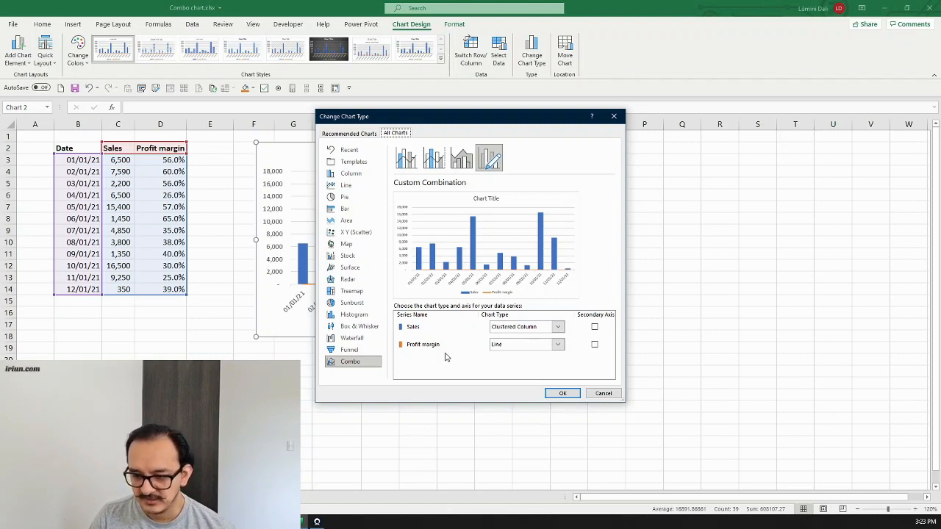
mouse_move(515, 354)
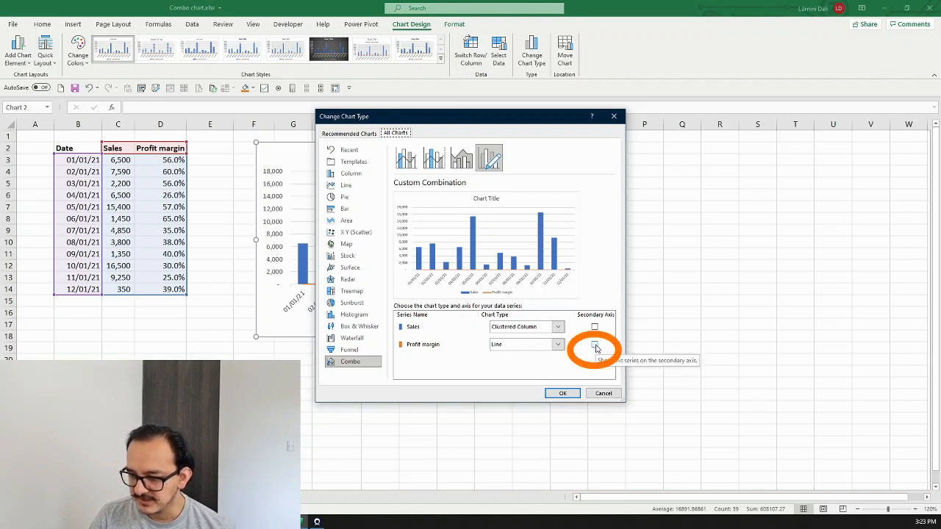
left_click(594, 344)
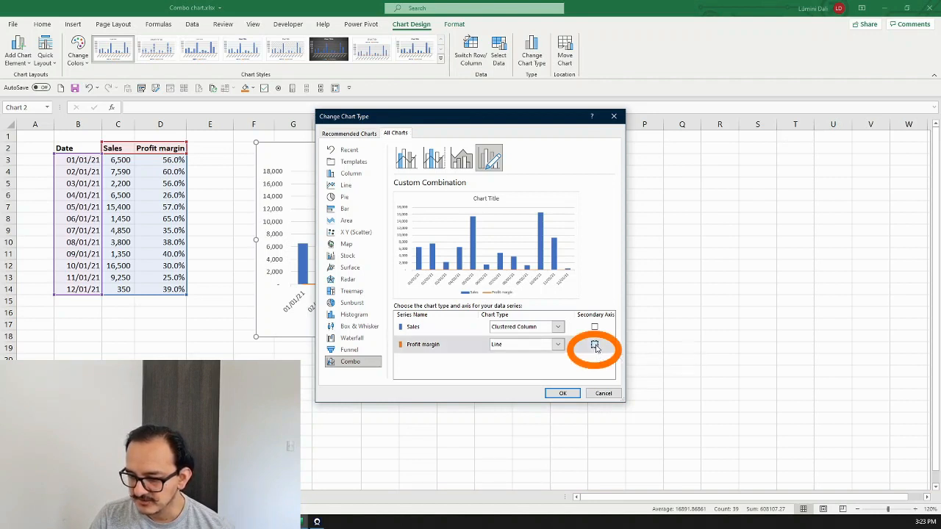
left_click(594, 344)
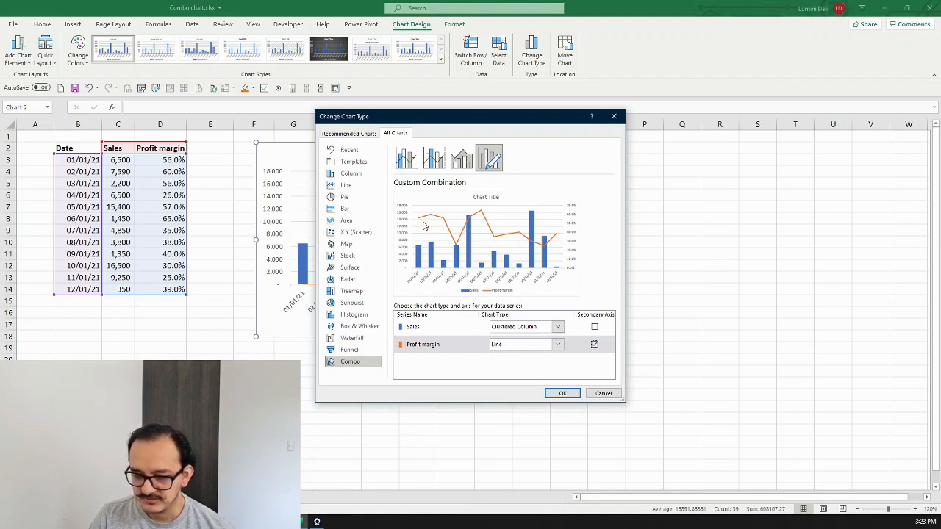
mouse_move(459, 248)
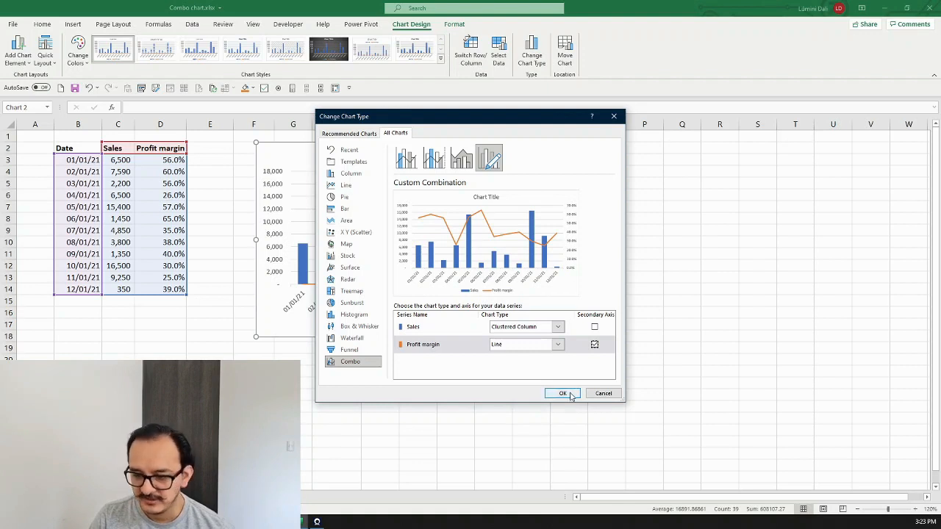
left_click(562, 394)
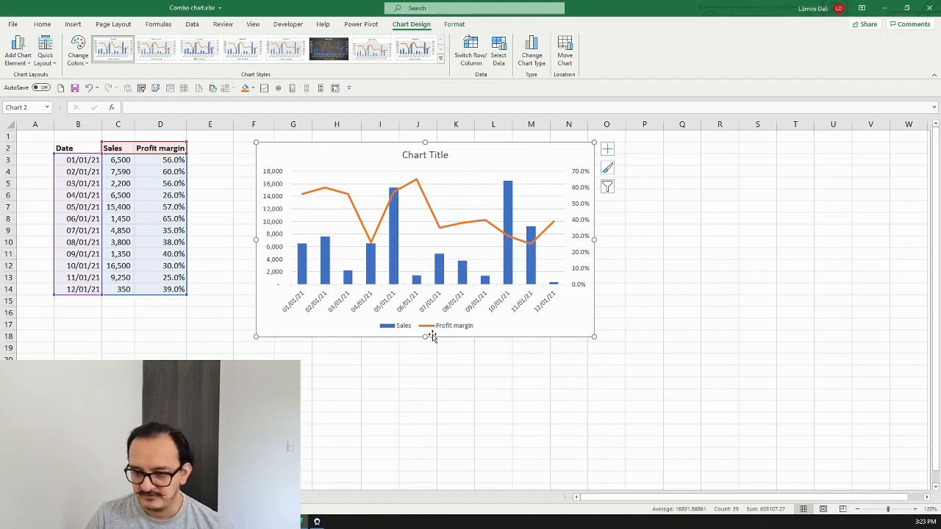
mouse_move(302, 263)
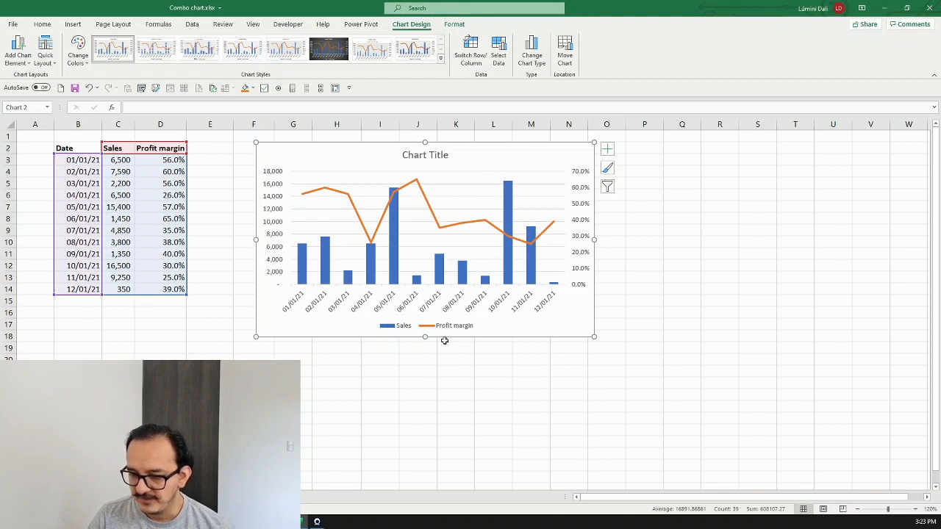
mouse_move(476, 248)
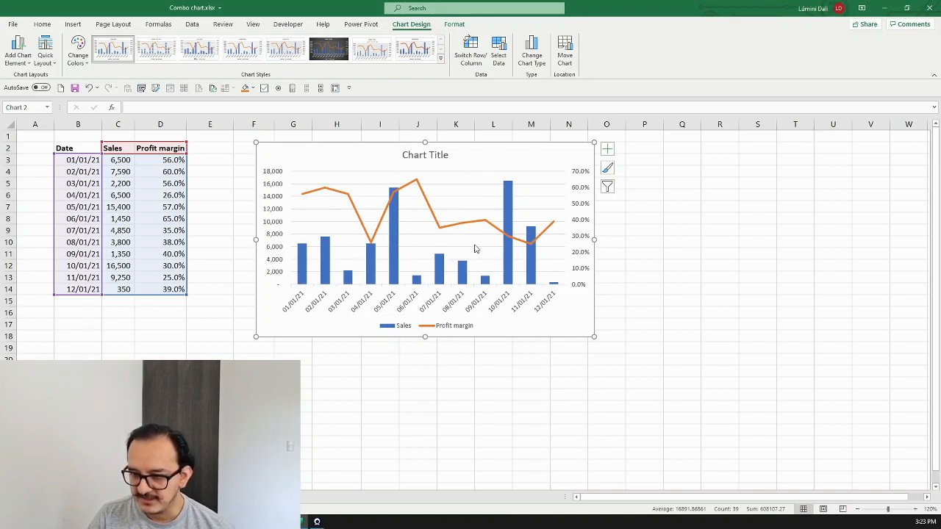
mouse_move(587, 262)
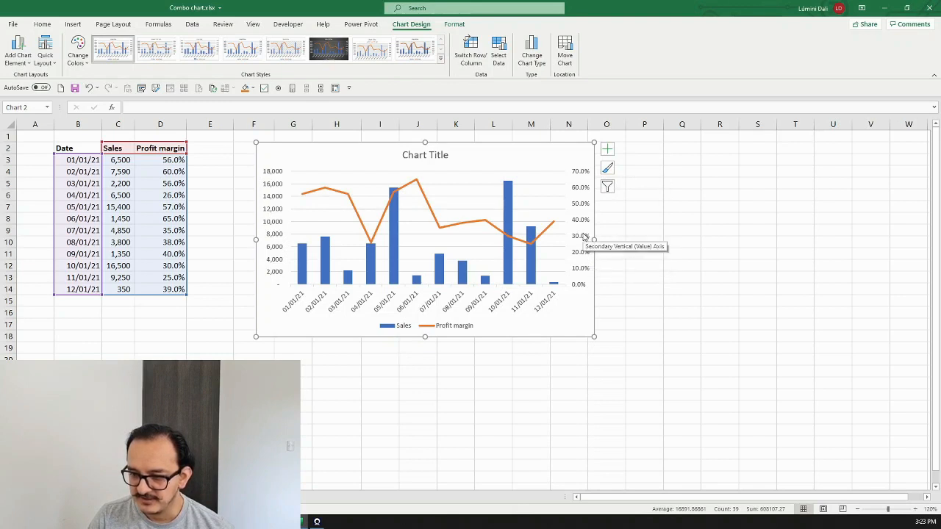
mouse_move(453, 326)
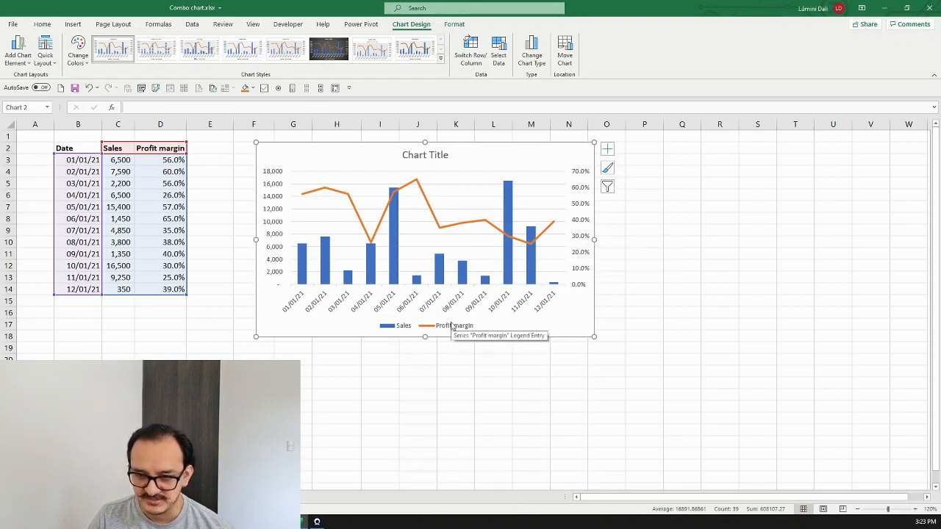
mouse_move(380, 215)
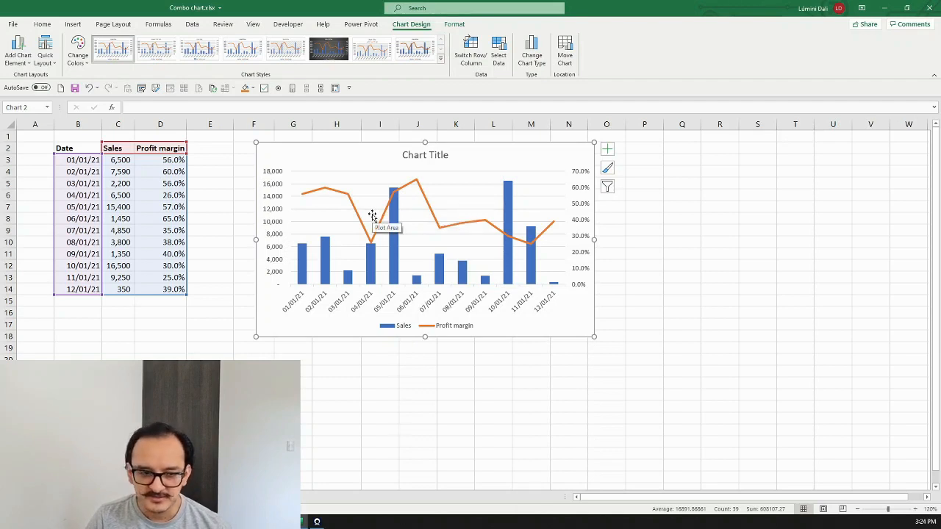
mouse_move(441, 209)
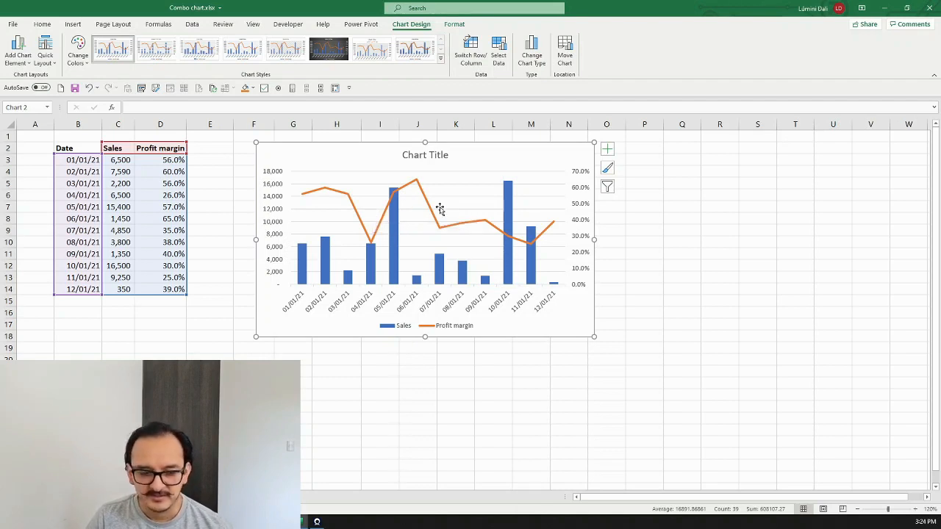
mouse_move(429, 202)
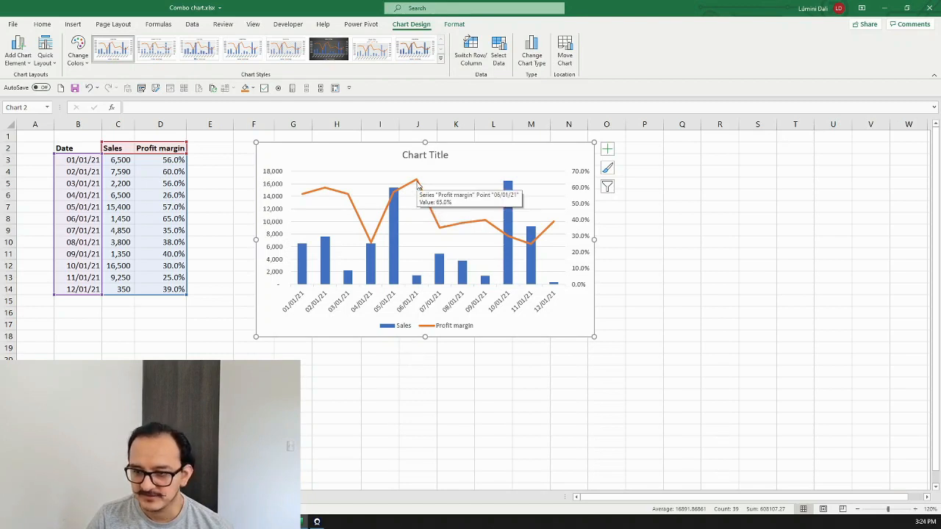
Step: Add percentage data labels to every point of the profit-margin line
left_click(418, 180)
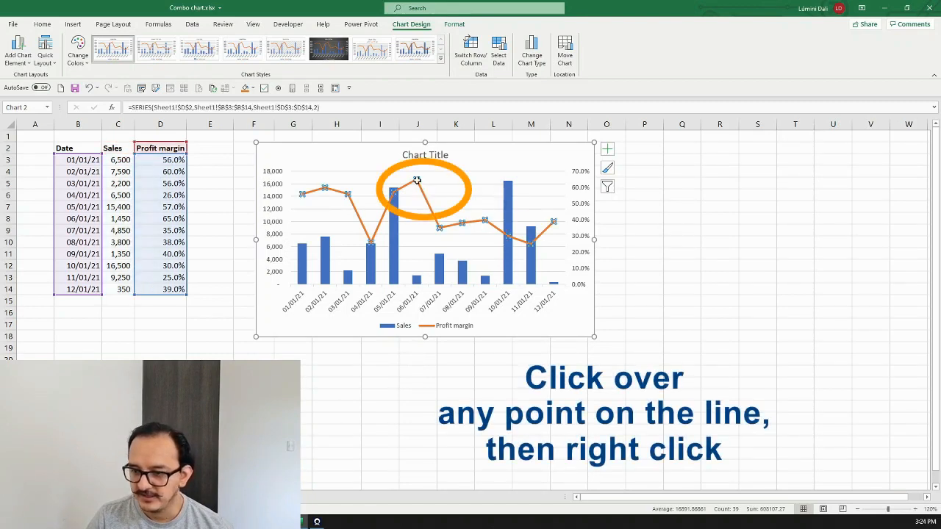
right_click(417, 180)
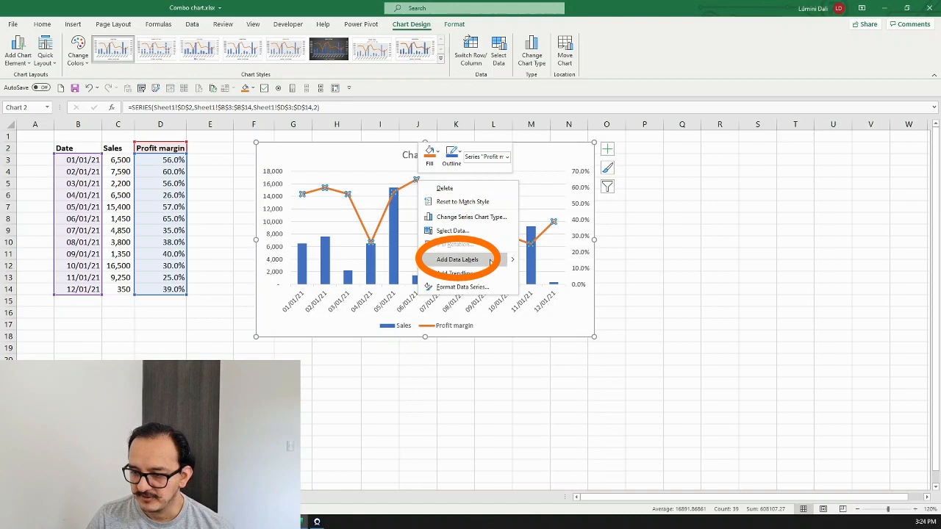
left_click(458, 258)
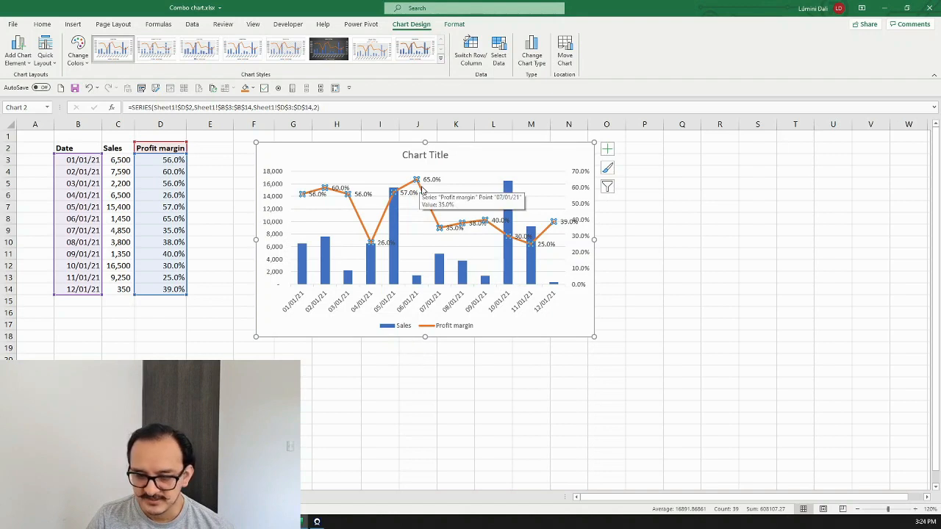
mouse_move(320, 260)
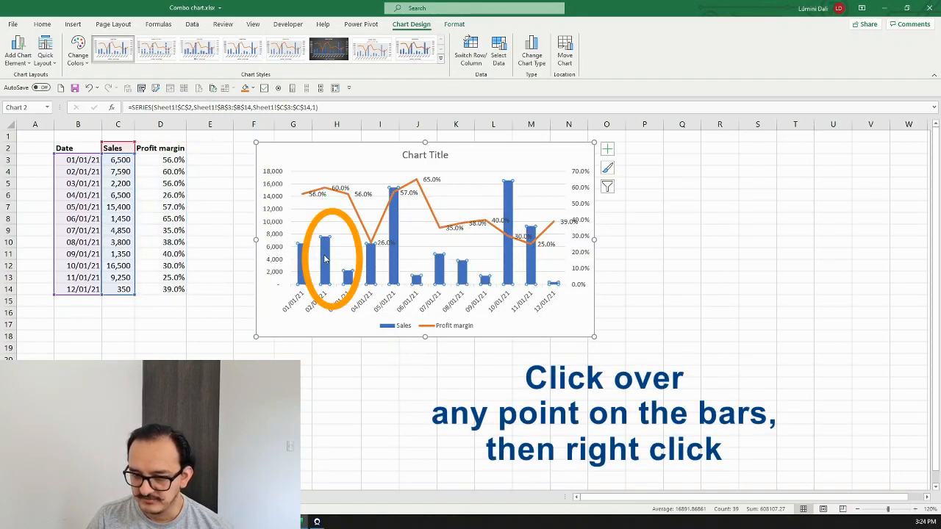
Step: Add sales-figure data labels to every sales column
right_click(323, 238)
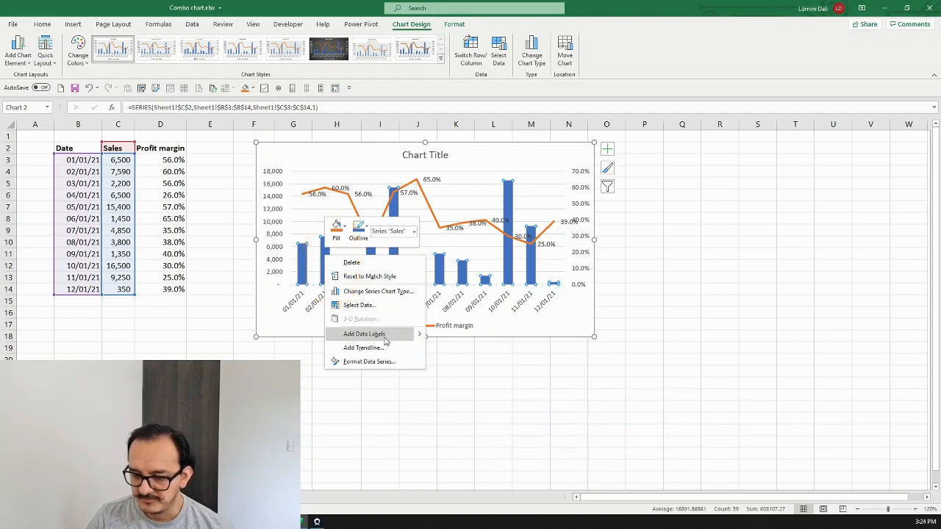
left_click(364, 334)
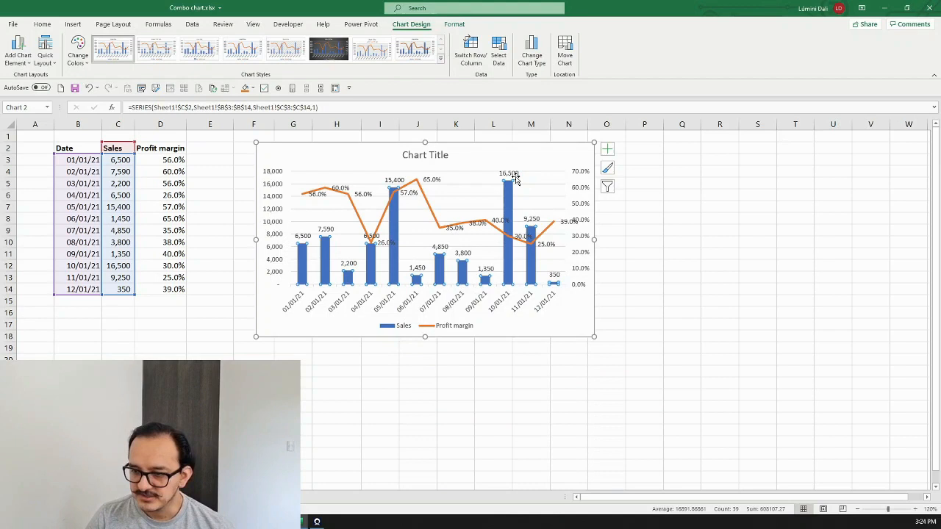
mouse_move(528, 267)
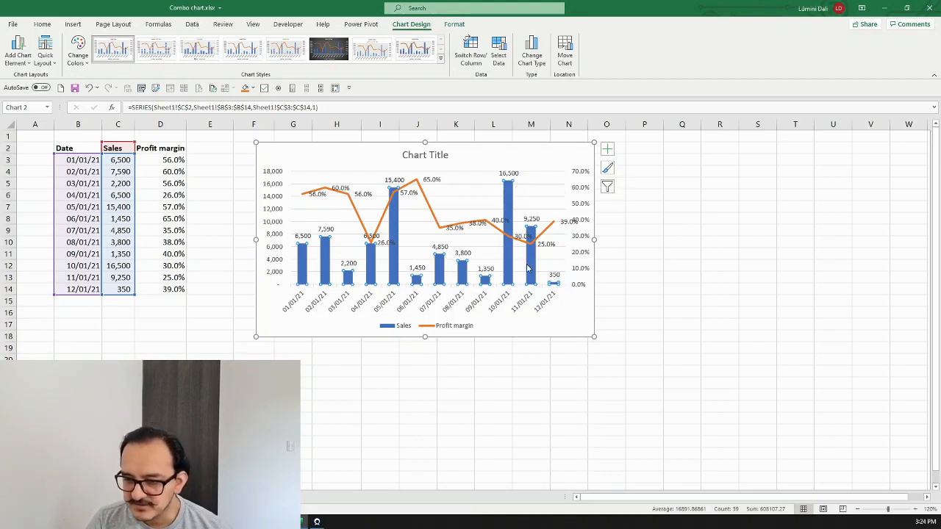
mouse_move(514, 179)
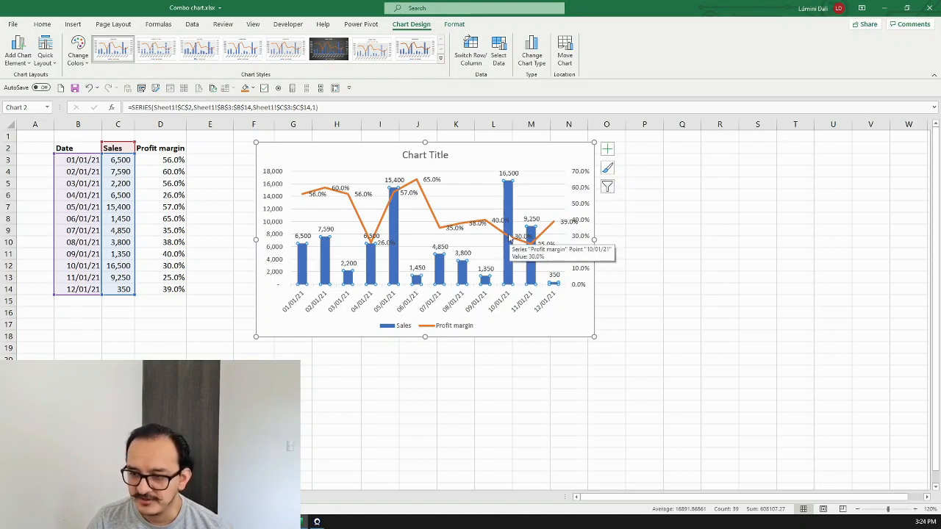
Step: Set the sales column labels' position to Inside Base via Format Data Labels
left_click(507, 173)
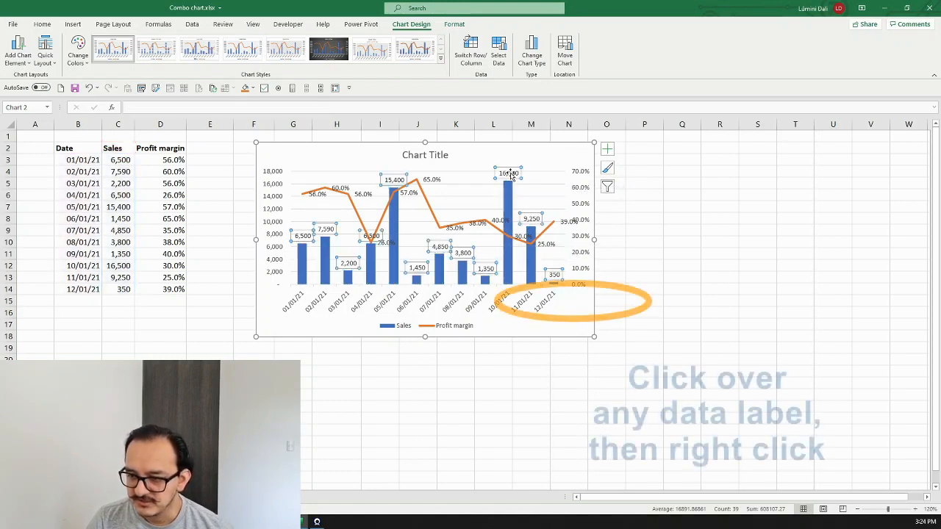
right_click(508, 174)
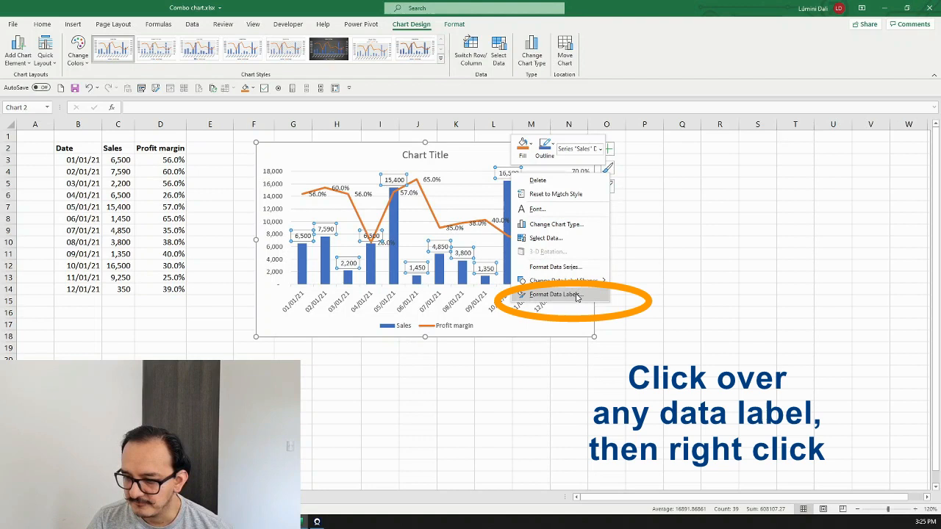
left_click(556, 294)
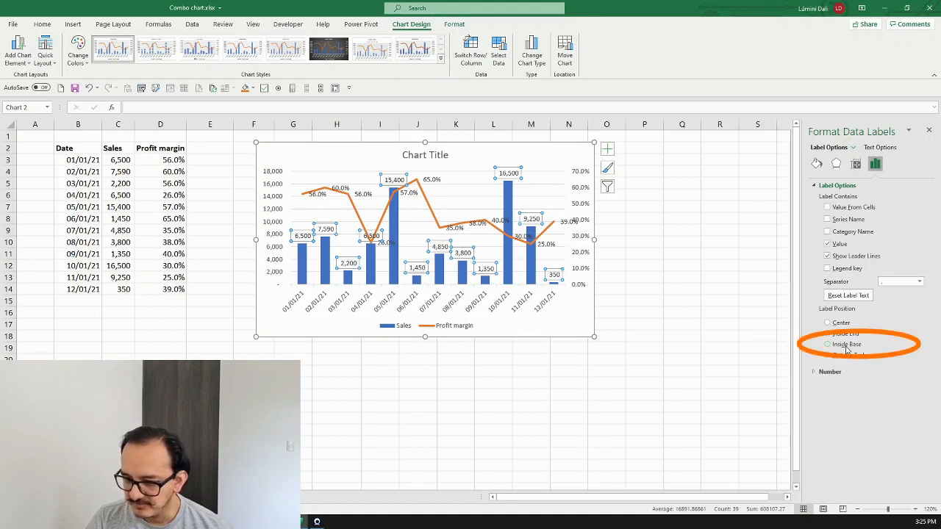
left_click(828, 344)
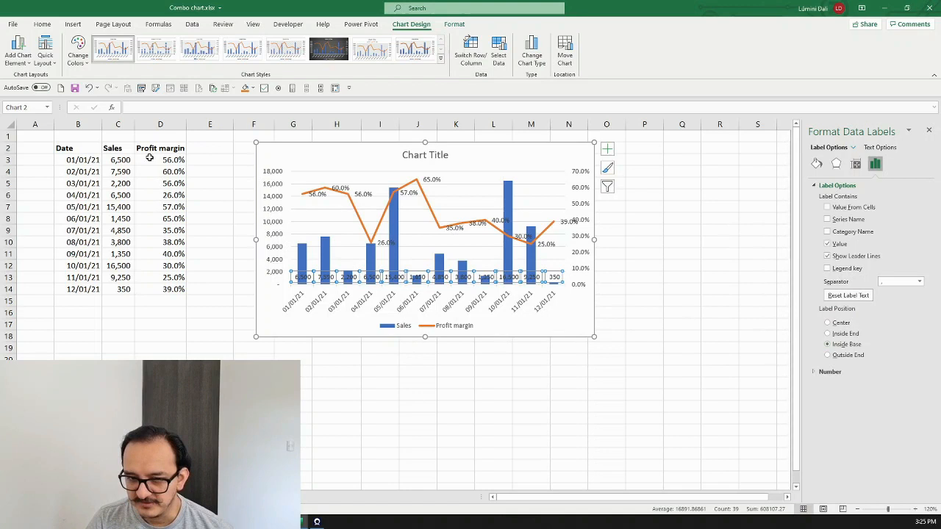
left_click(41, 23)
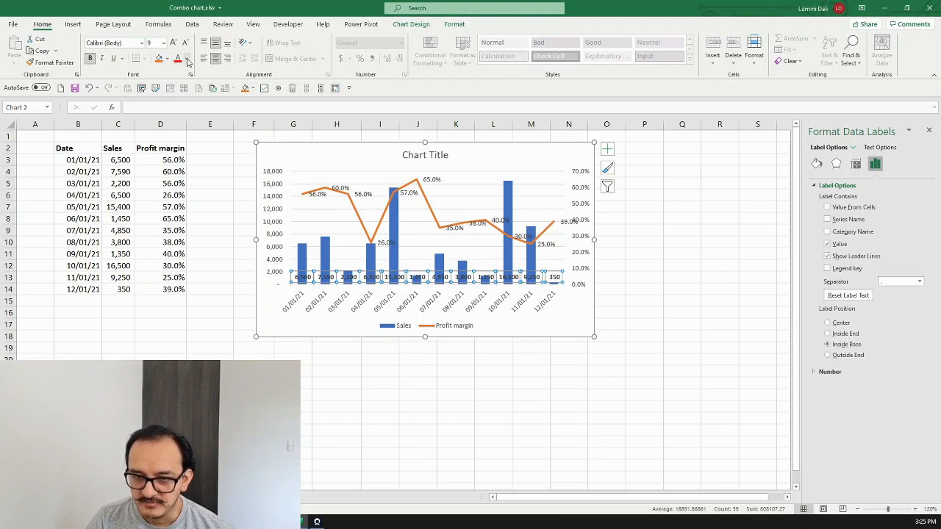
Step: Style the sales column labels in red bold text
left_click(188, 59)
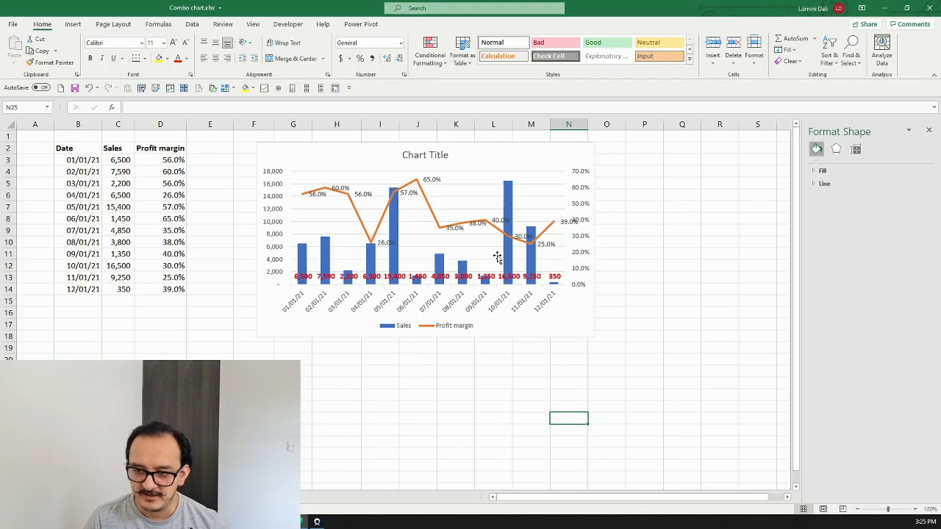
mouse_move(498, 258)
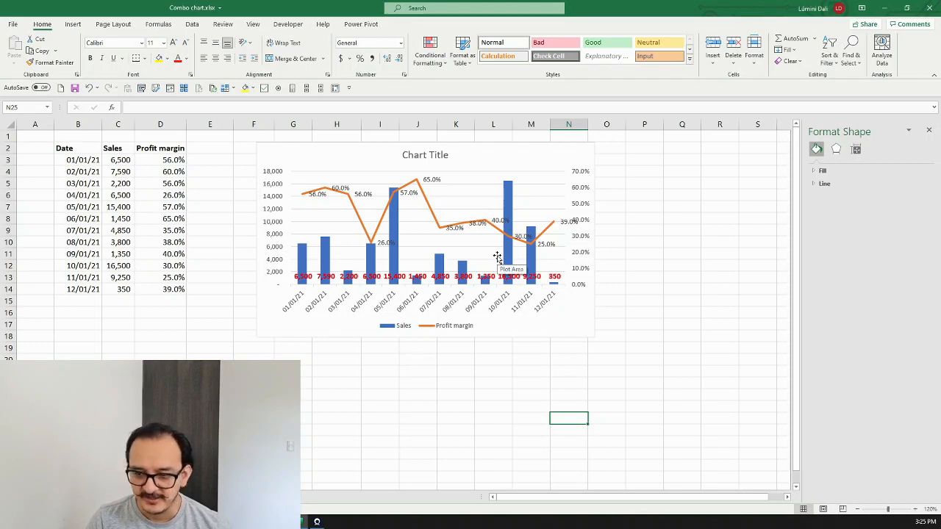
mouse_move(336, 253)
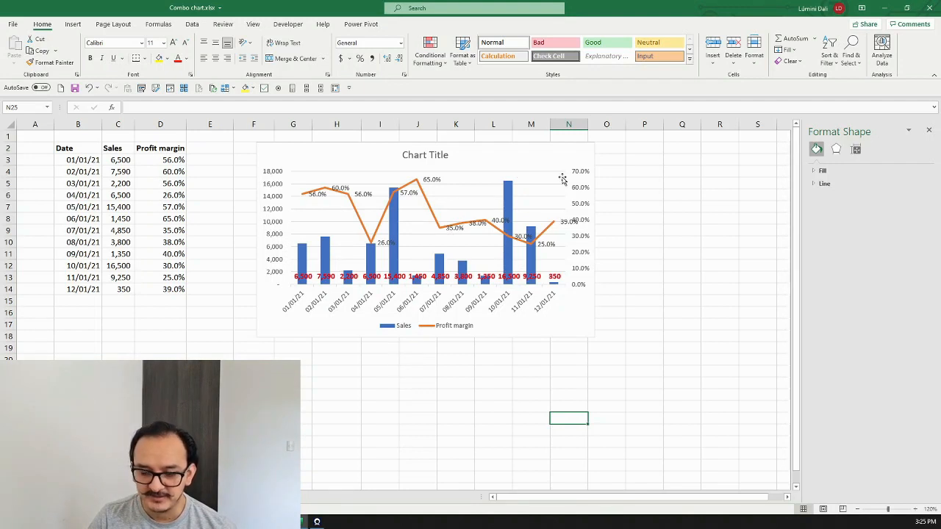
mouse_move(576, 226)
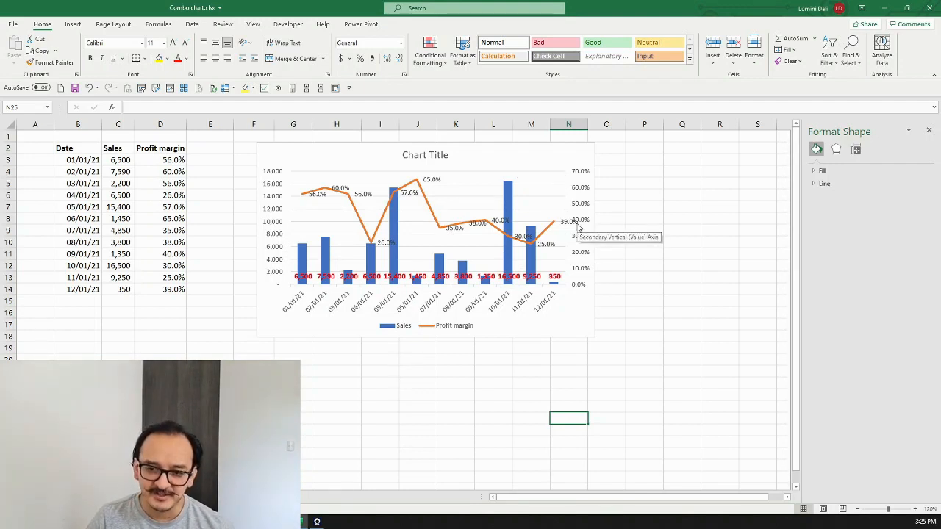
mouse_move(444, 202)
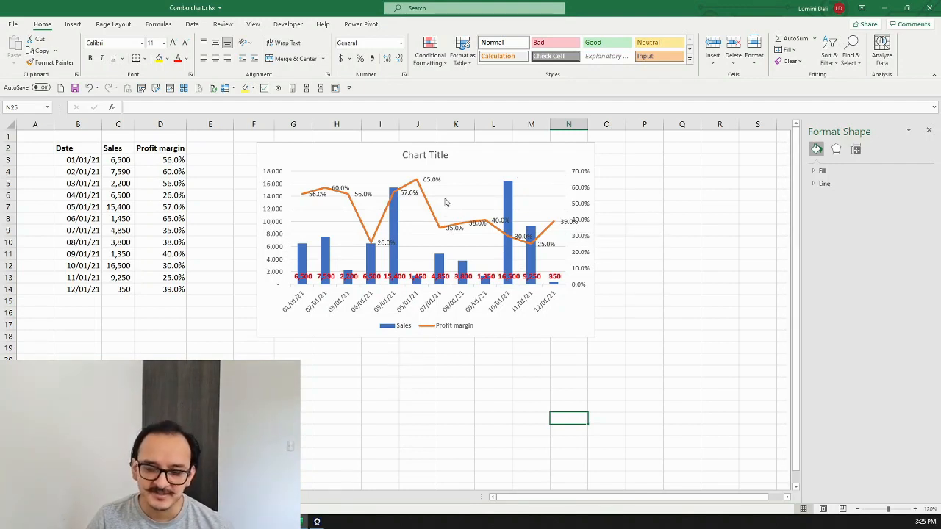
mouse_move(512, 241)
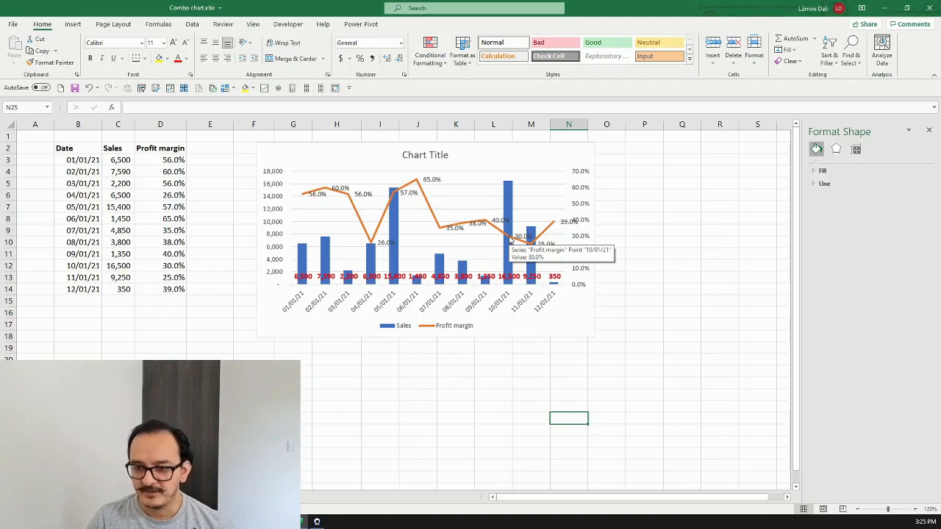